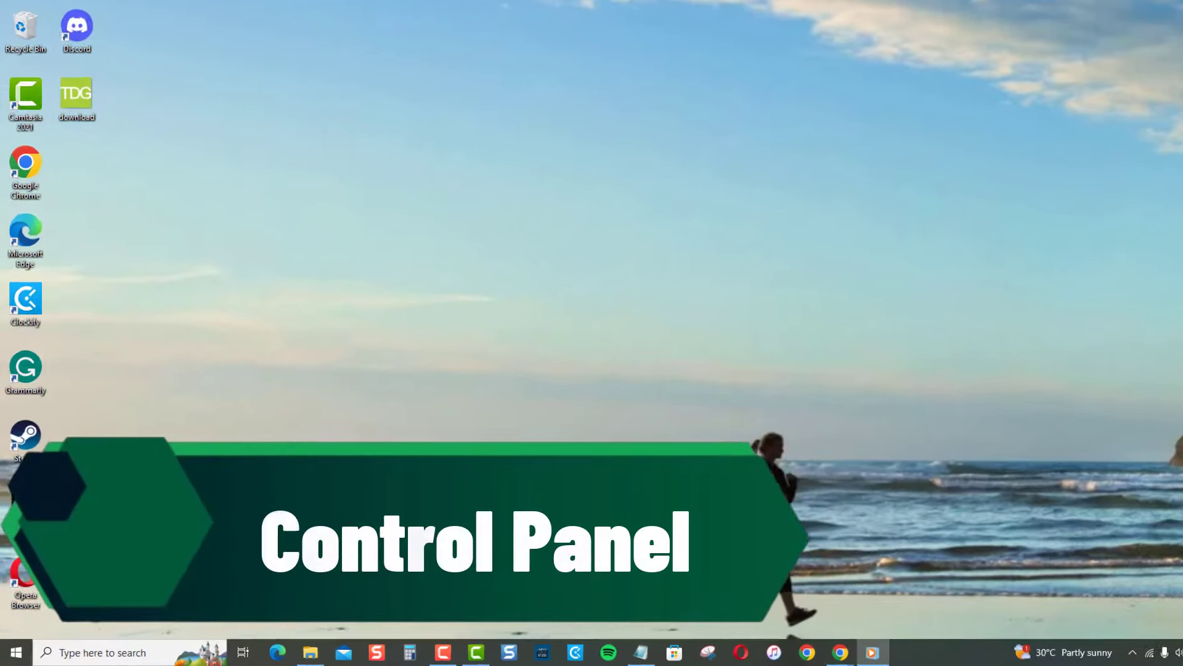
Step: Search 'control Panel', open Control Panel, and view it by Large icons
text(control Panel)
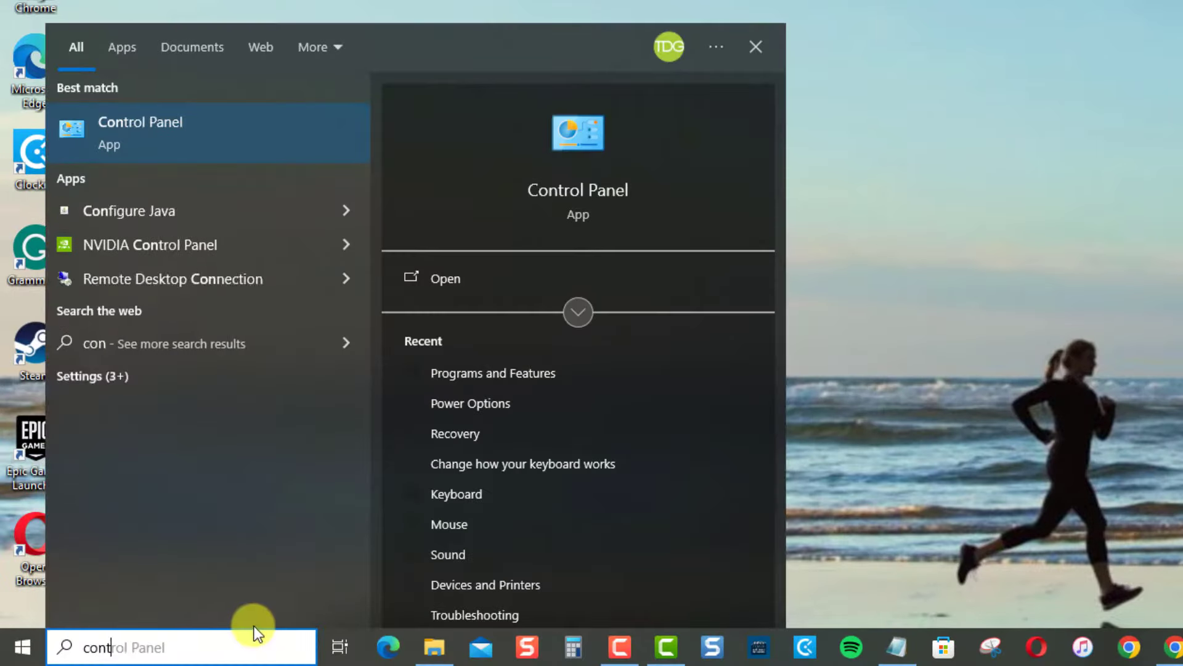
click(140, 132)
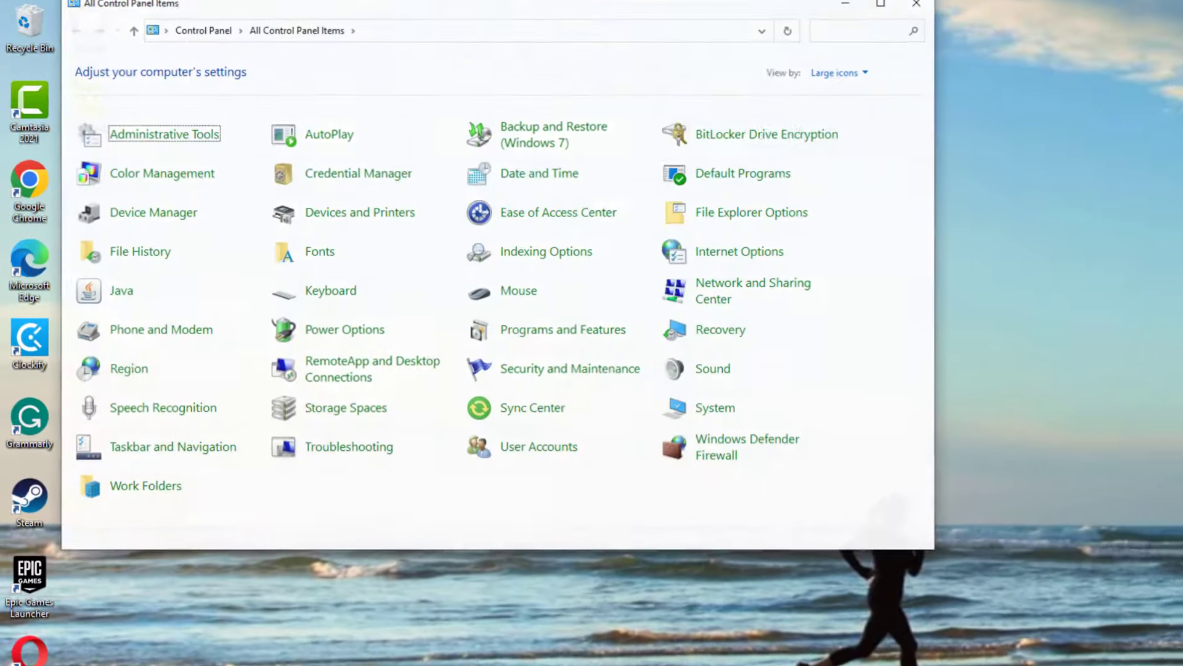
click(839, 72)
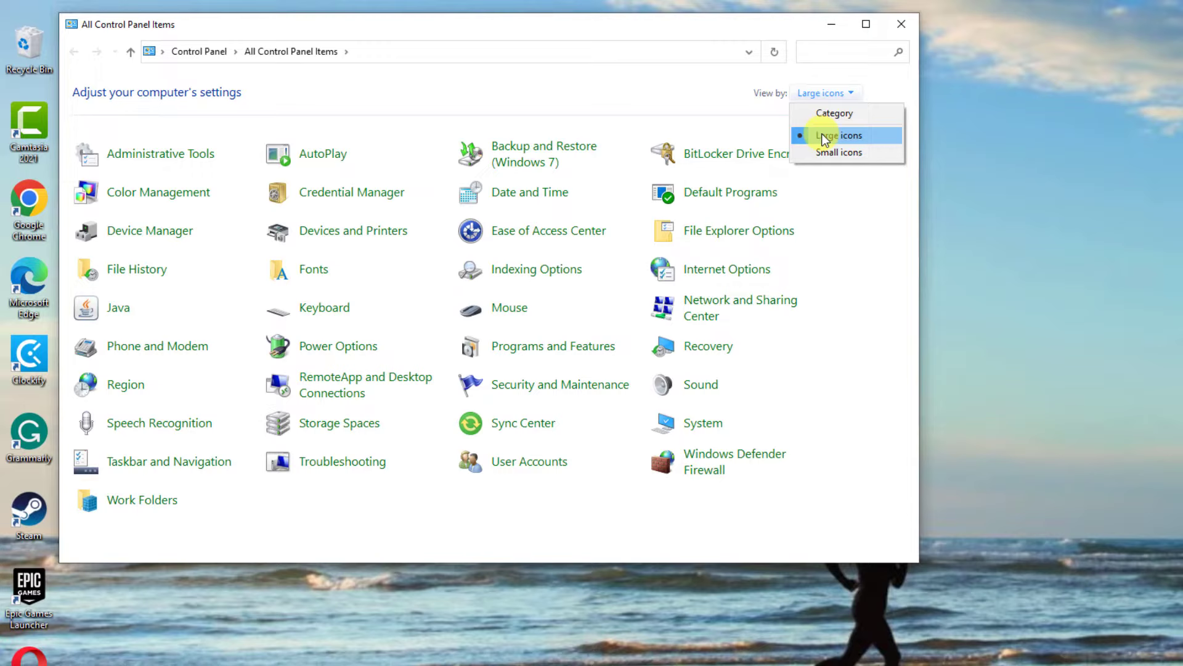
click(838, 135)
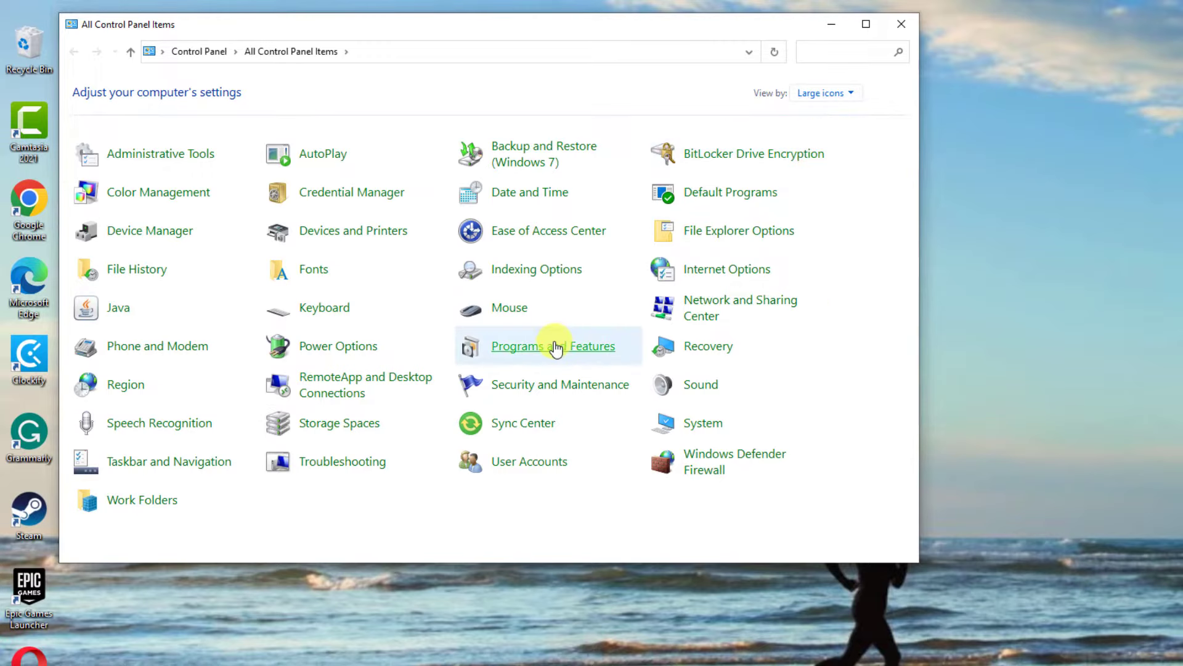
Step: In Programs and Features, scroll to and select NVIDIA Graphics Driver 472.47
click(553, 346)
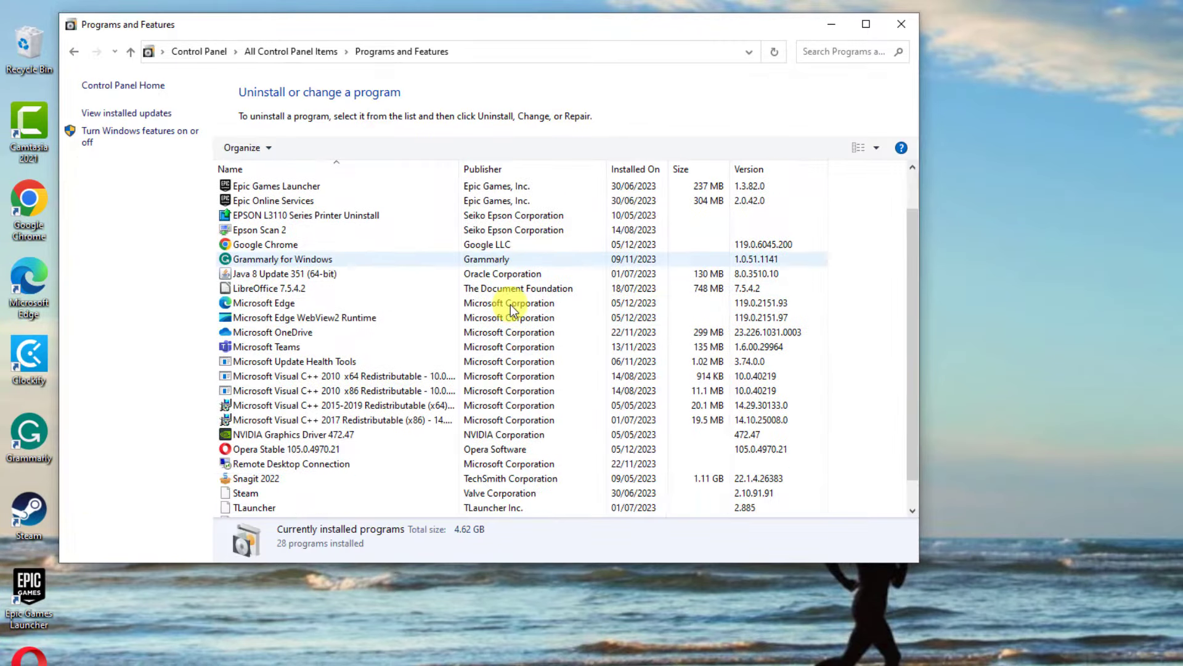
scroll(down, 3)
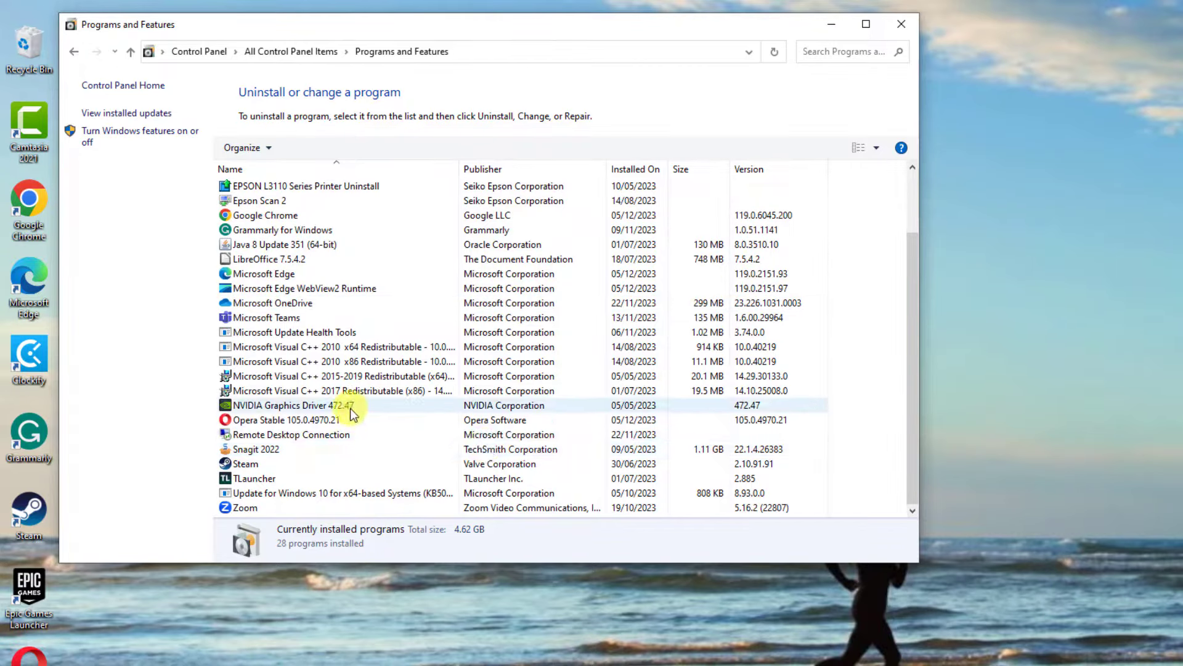
click(300, 405)
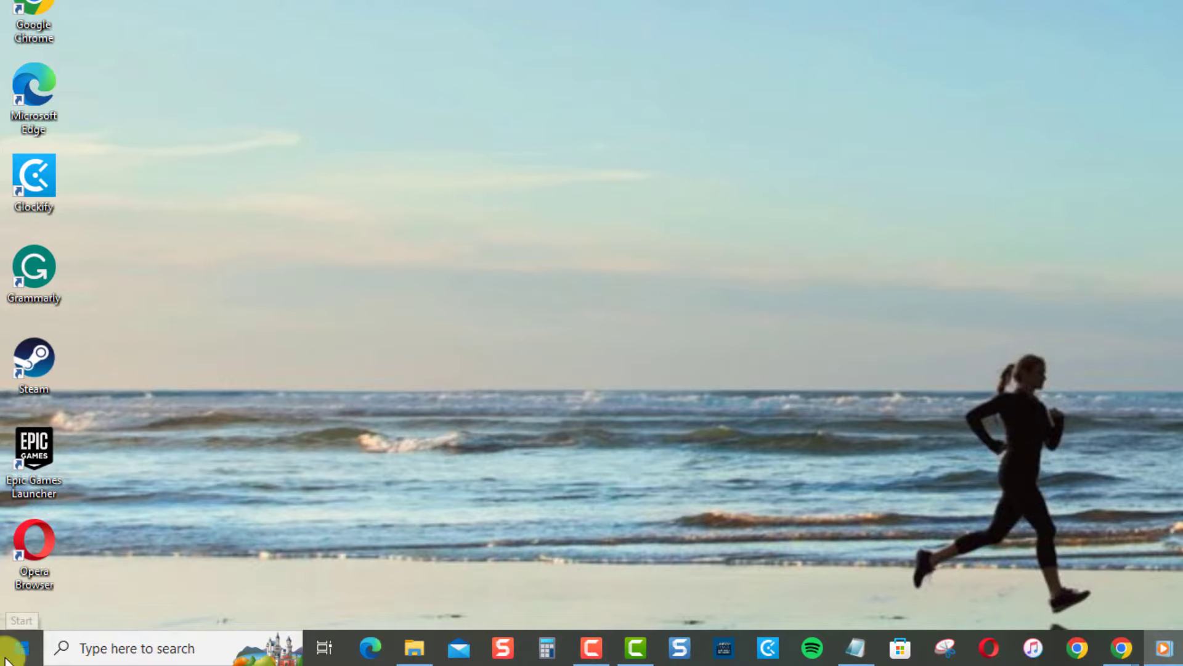
Step: Open Windows Settings from the Start menu
click(20, 645)
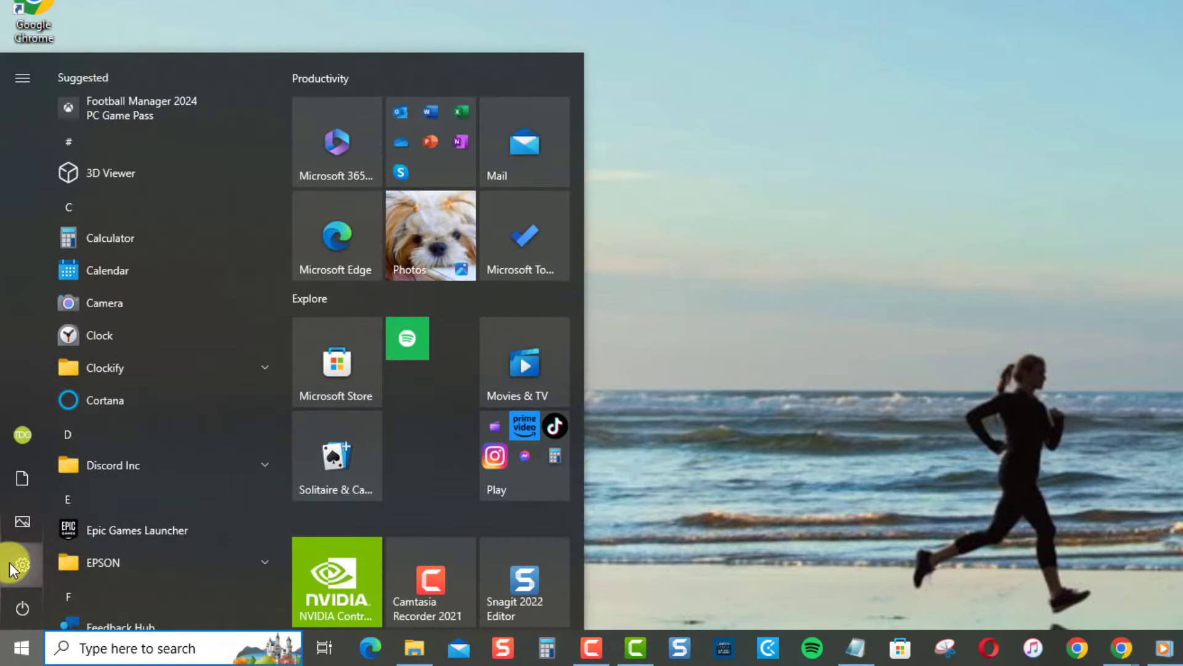
click(22, 562)
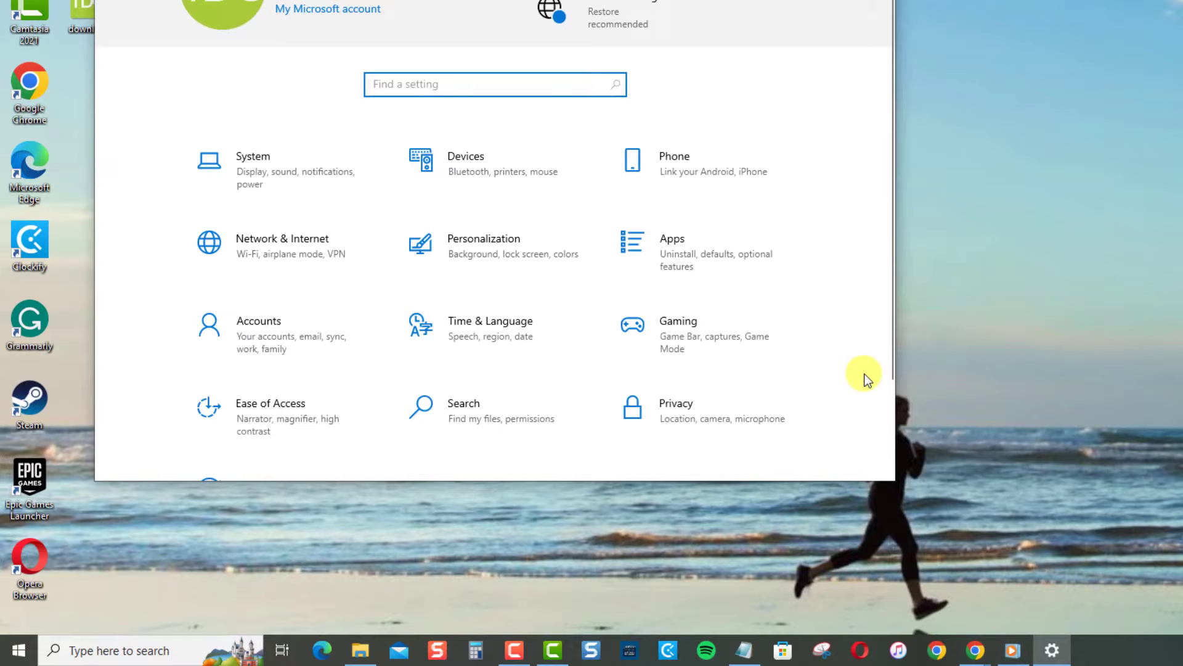
click(687, 252)
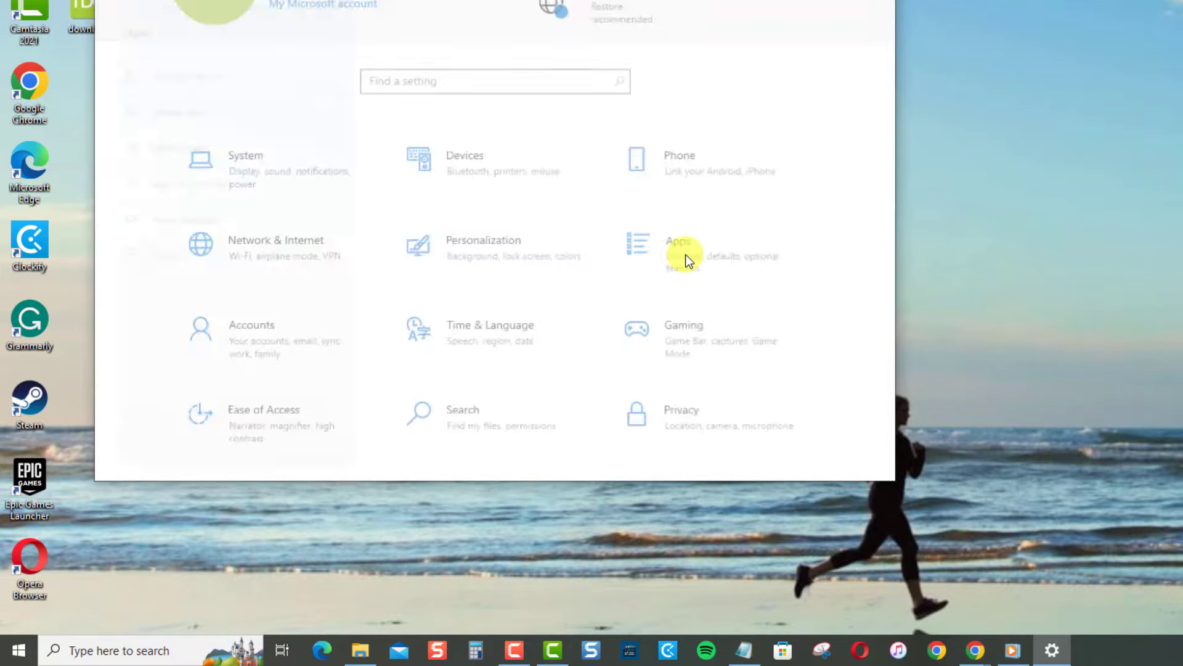
Step: In Apps & features, scroll to and select NVIDIA Graphics Driver 472.47
click(678, 241)
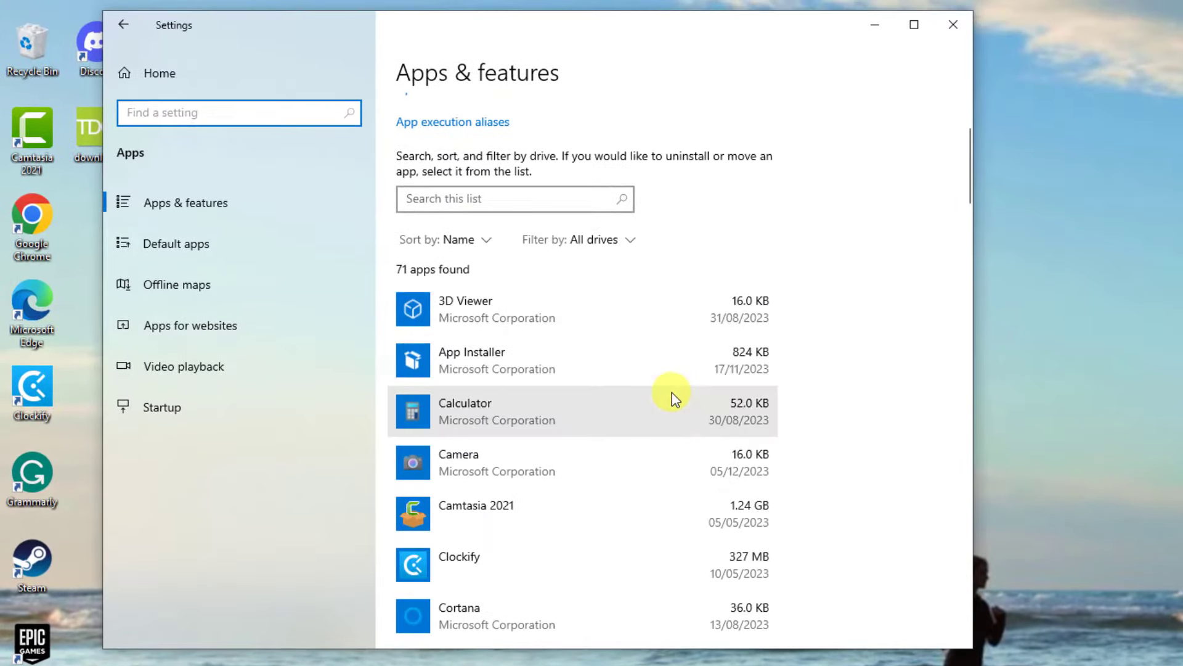
scroll(down, 3)
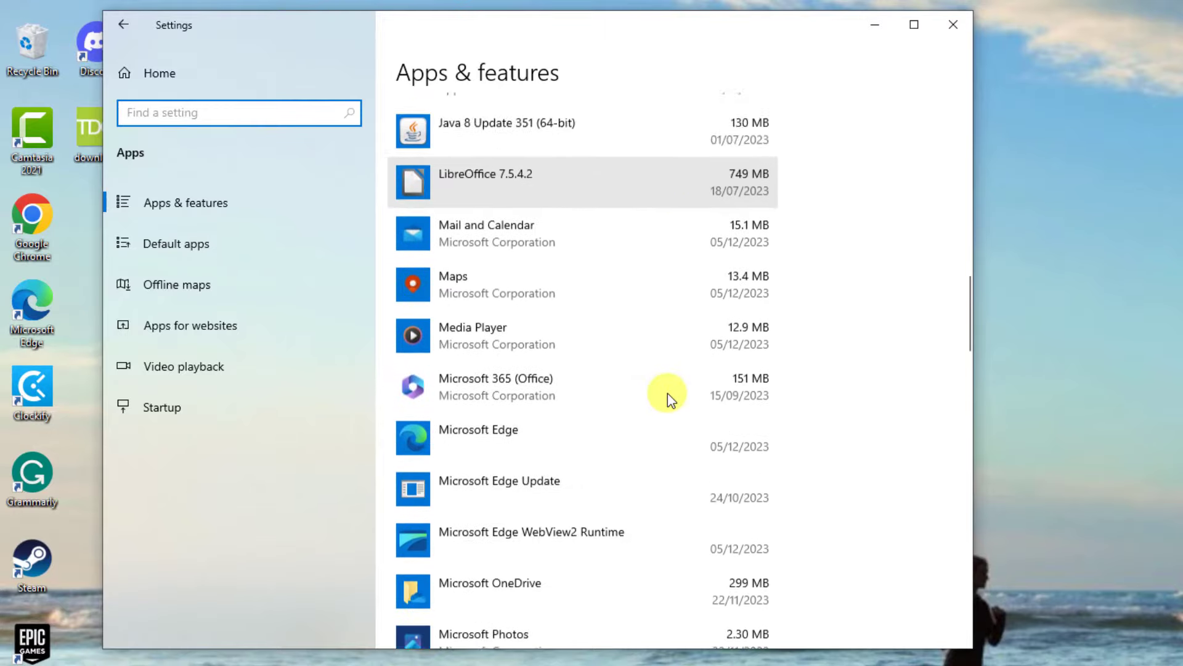
scroll(down, 3)
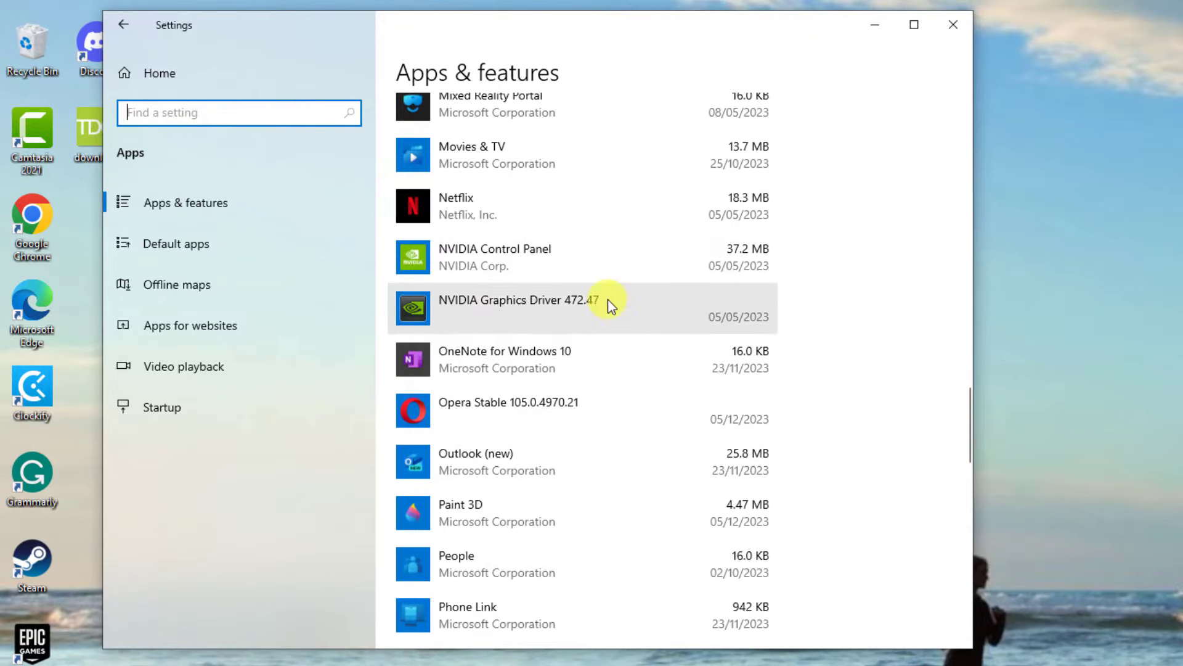
click(543, 306)
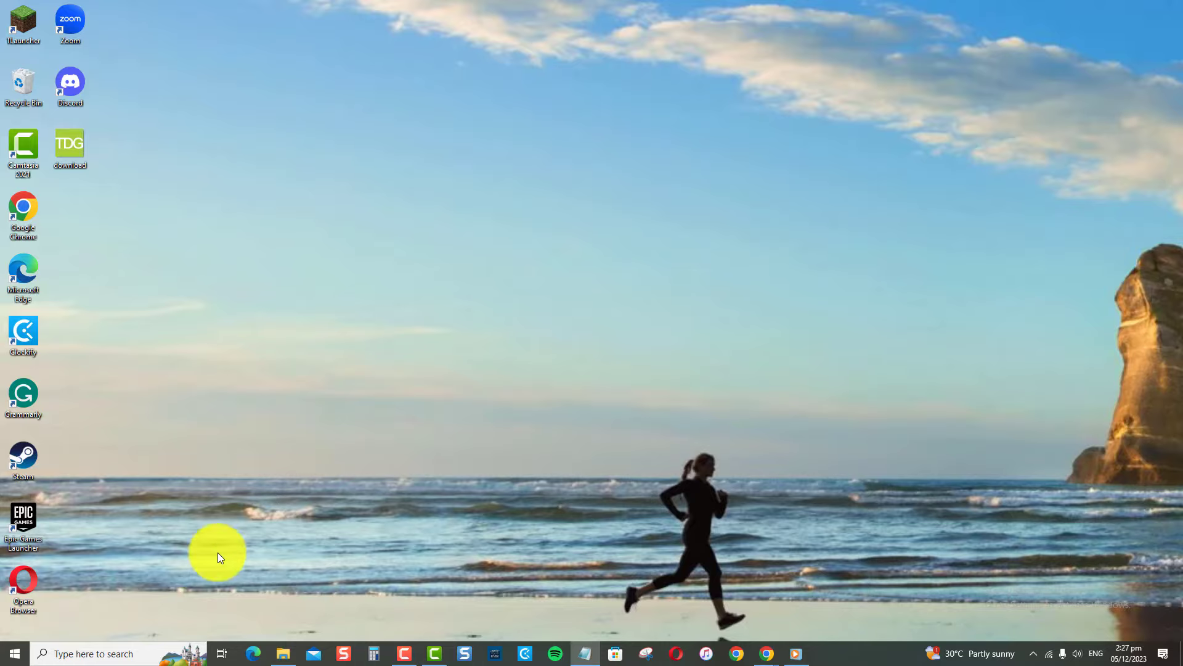
Step: Search 'Device Manager' and open it from the results
text(Device Manager)
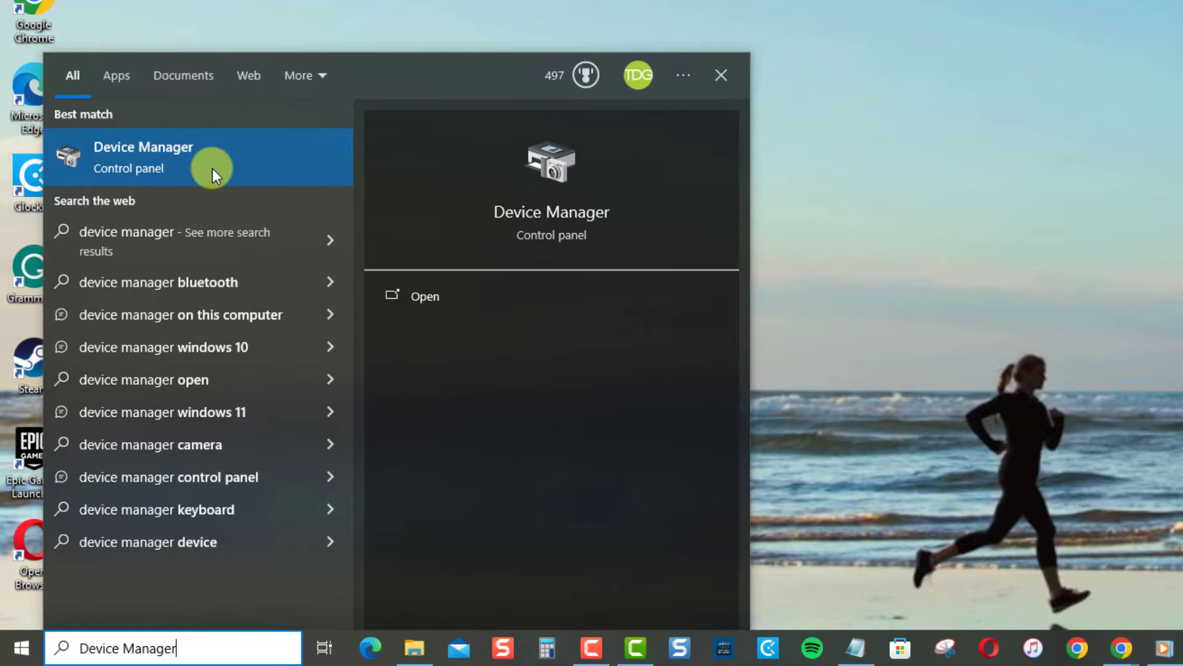
click(144, 158)
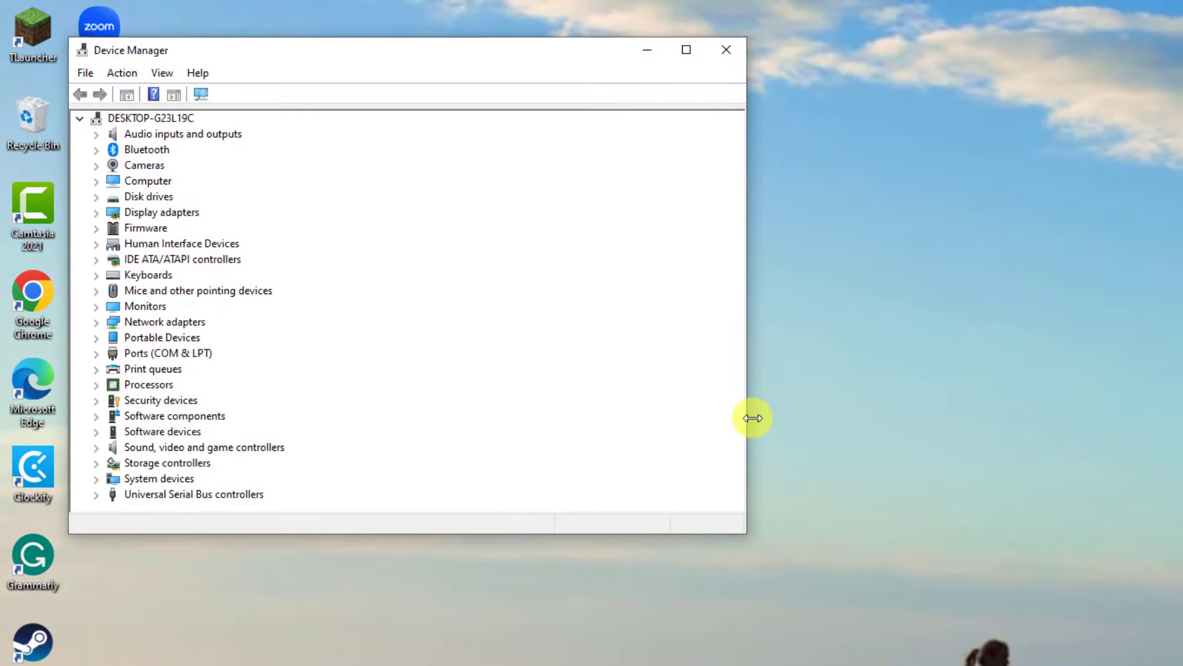
Step: Expand Display adapters and right-click NVIDIA GeForce GTX 1650 to show its actions
click(97, 212)
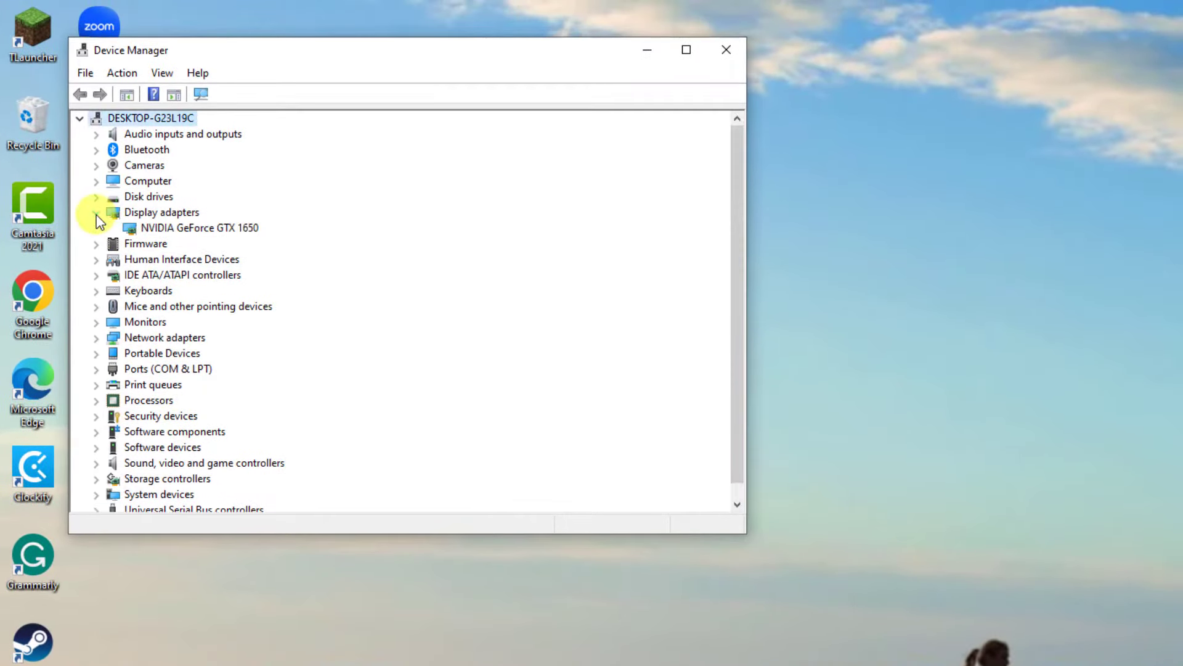
click(191, 227)
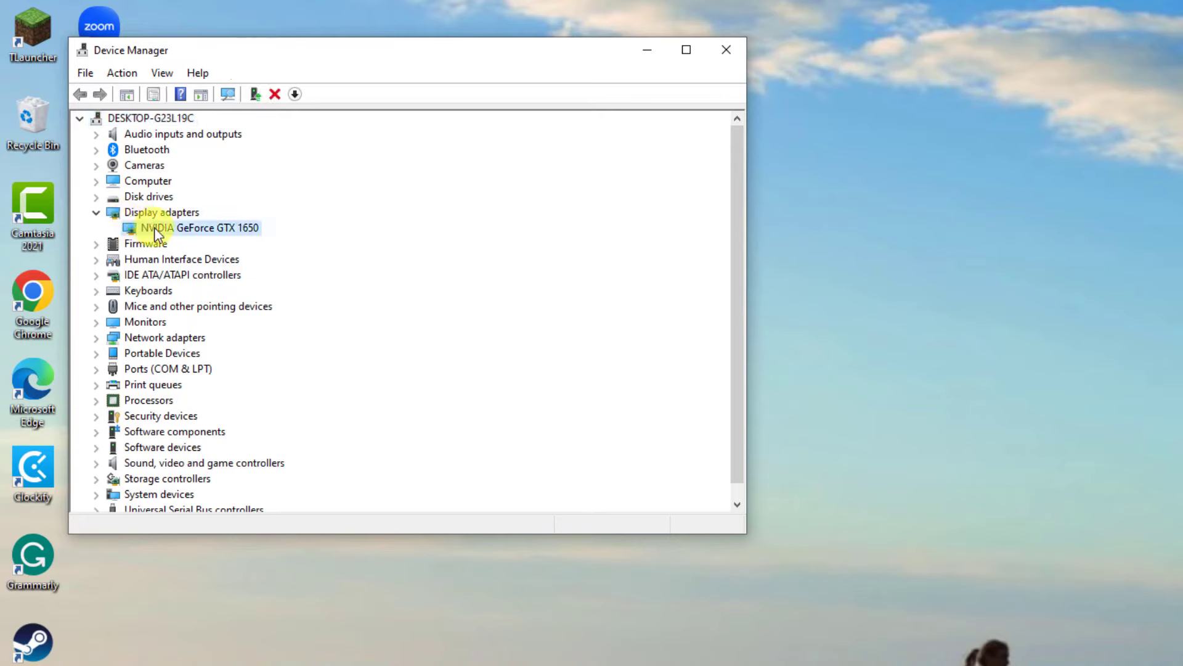
right_click(185, 228)
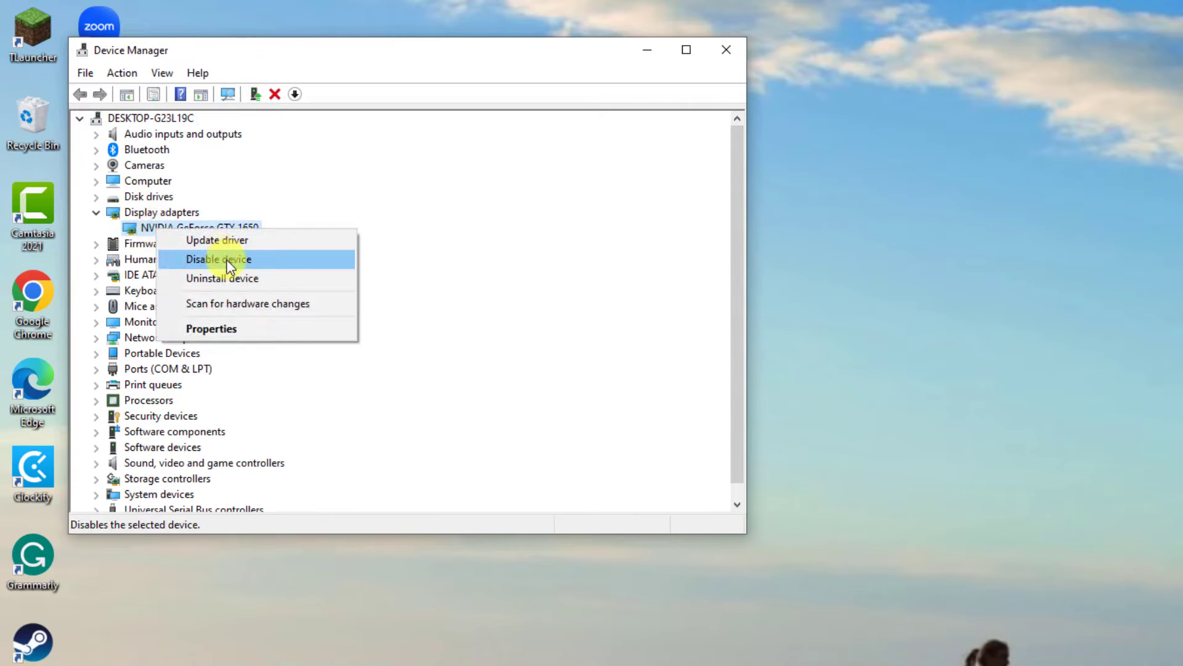
mouse_move(238, 287)
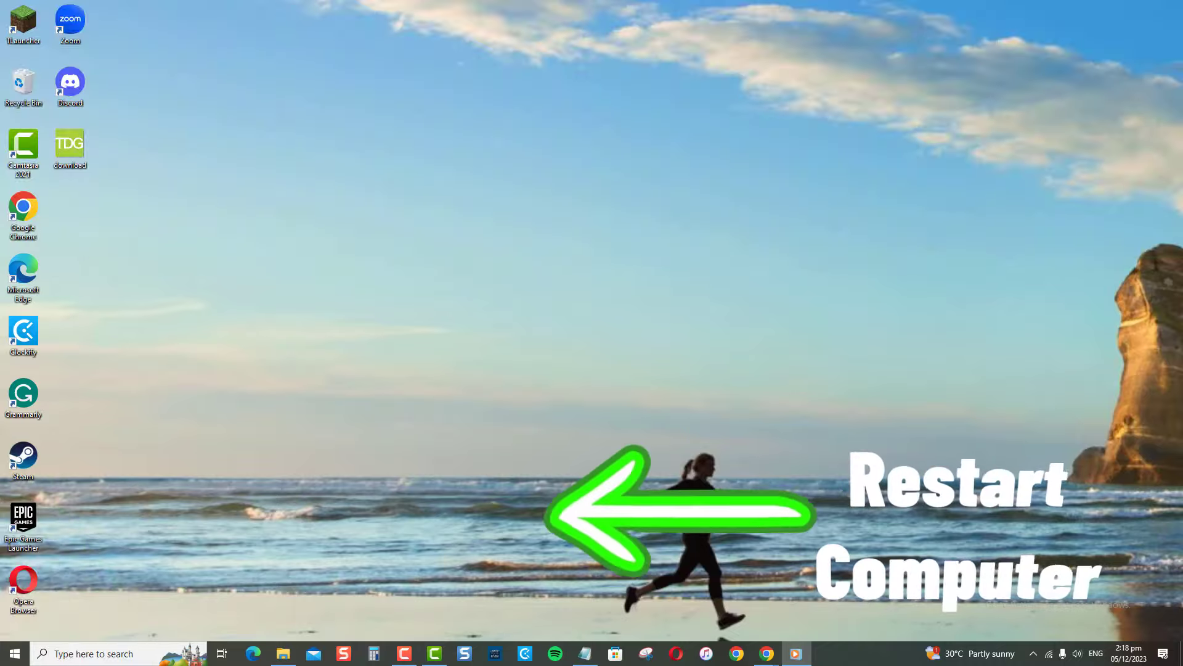
Step: Restart the computer from the Start menu's power options
click(16, 653)
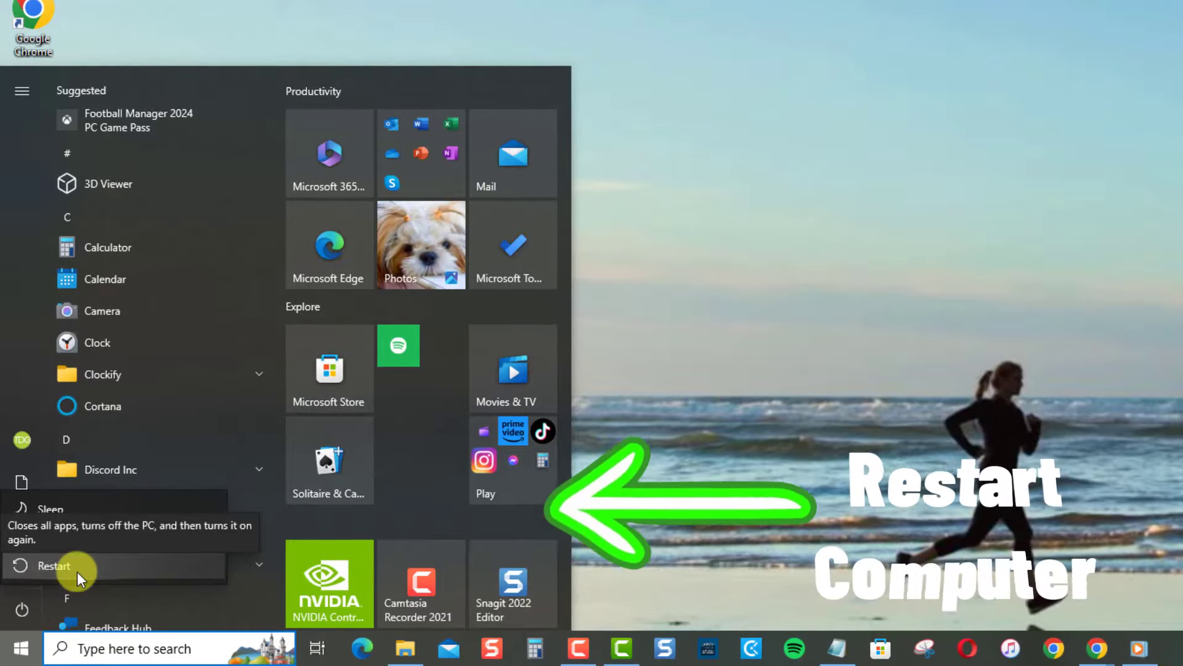
click(46, 566)
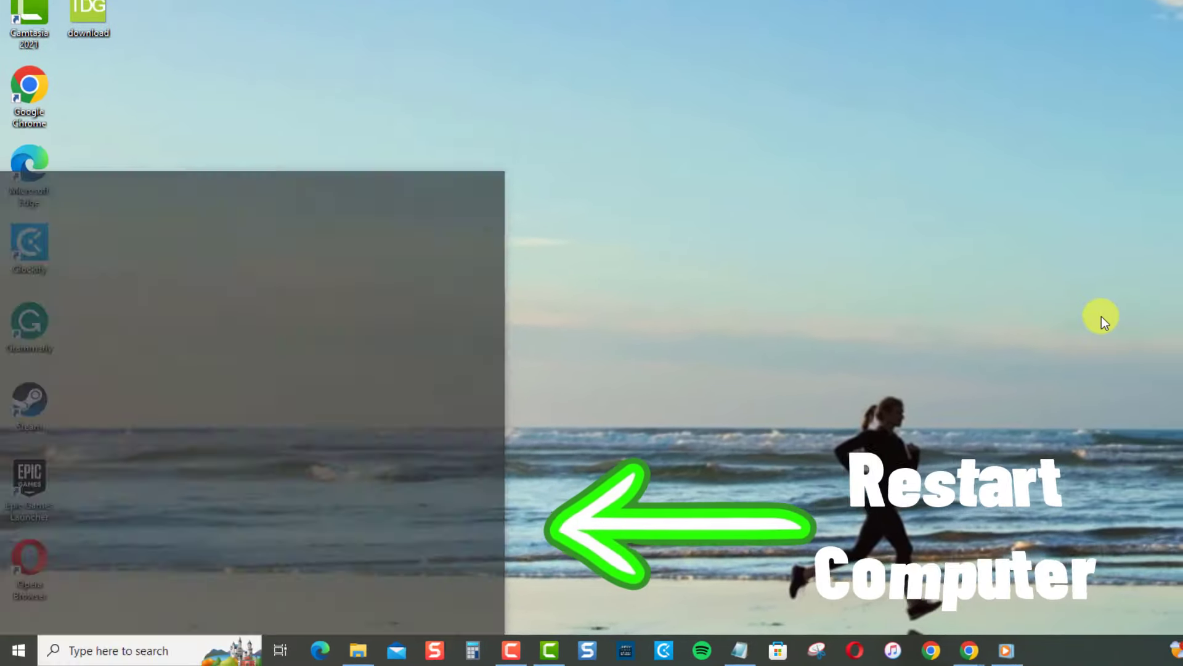